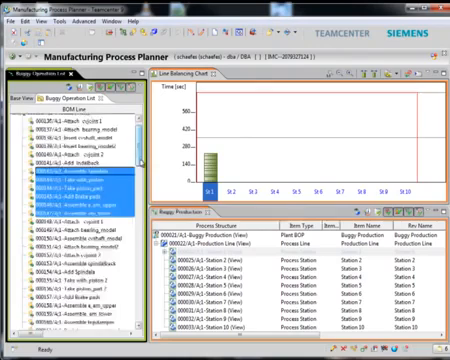
Scroll the process tree to reach the dune buggy operations for station assignment.
scroll("down", 3)
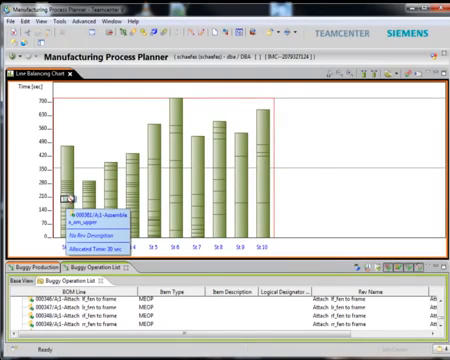
mouse_move(280, 150)
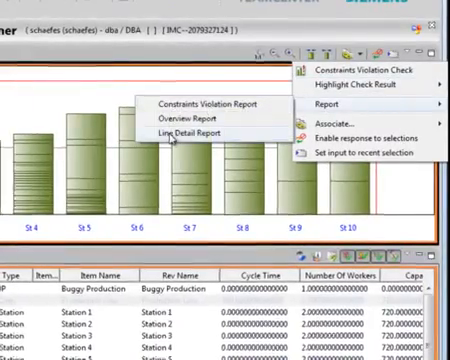
Generate the Line Detail Report for the balanced Buggy Production line.
left_click(188, 132)
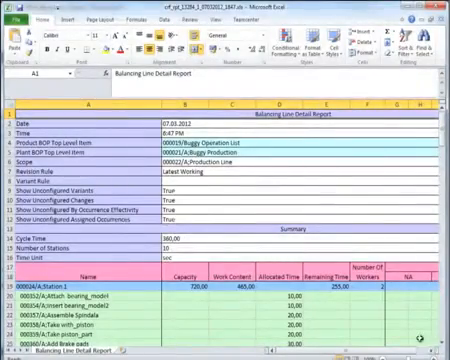
Scroll the Balancing Line Detail Report to the per-station capacity and allocated time rows.
scroll("down", 3)
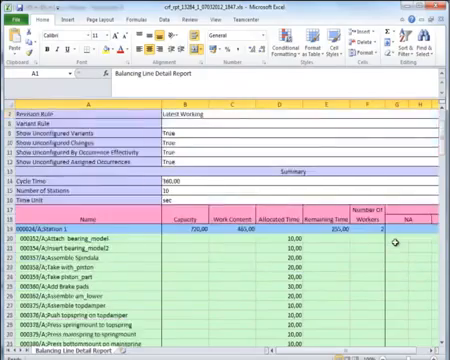